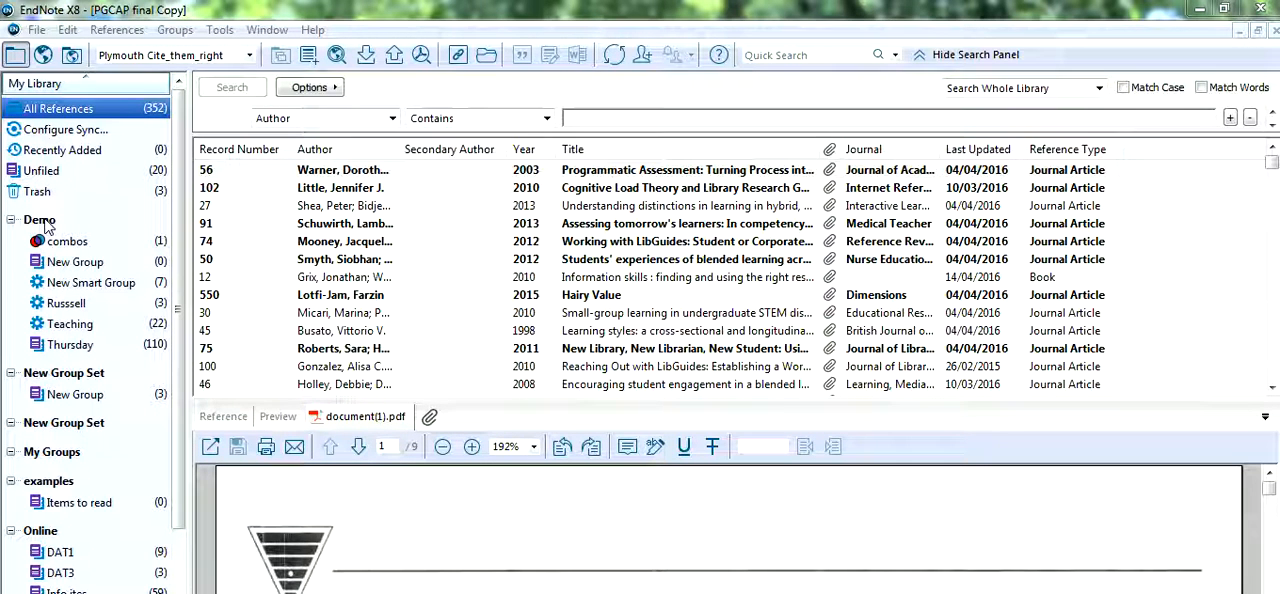
- Right-click the Demo group set heading to show its group options
{"action": "right_click", "coordinate": [40, 220]}
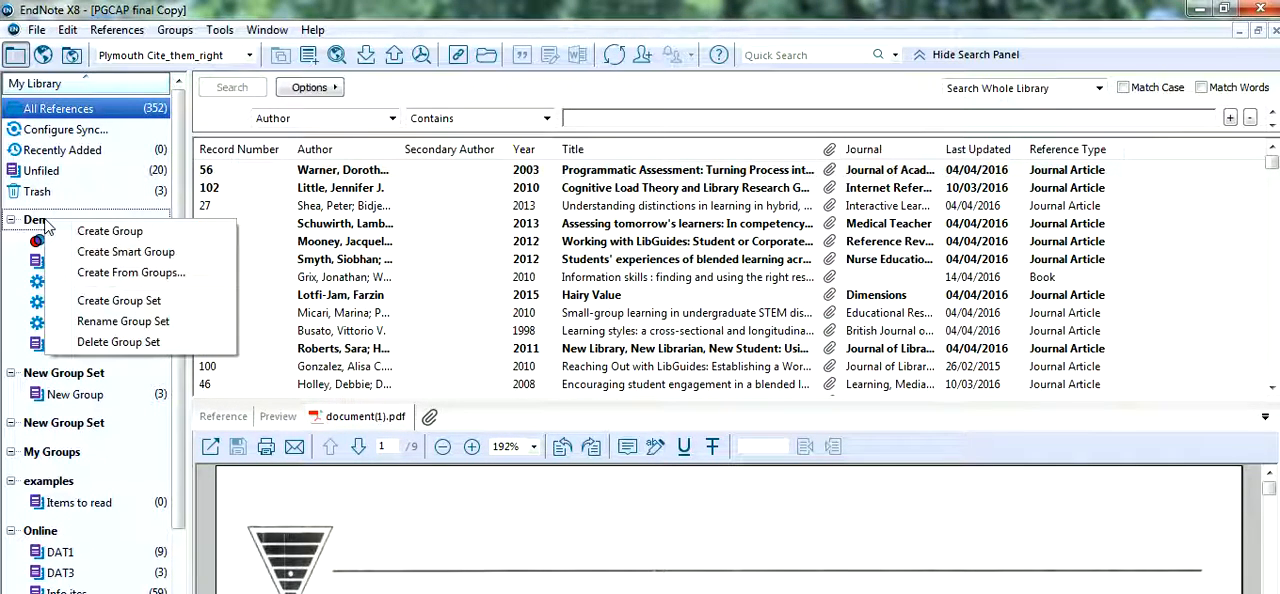
{"action": "mouse_move", "coordinate": [108, 232]}
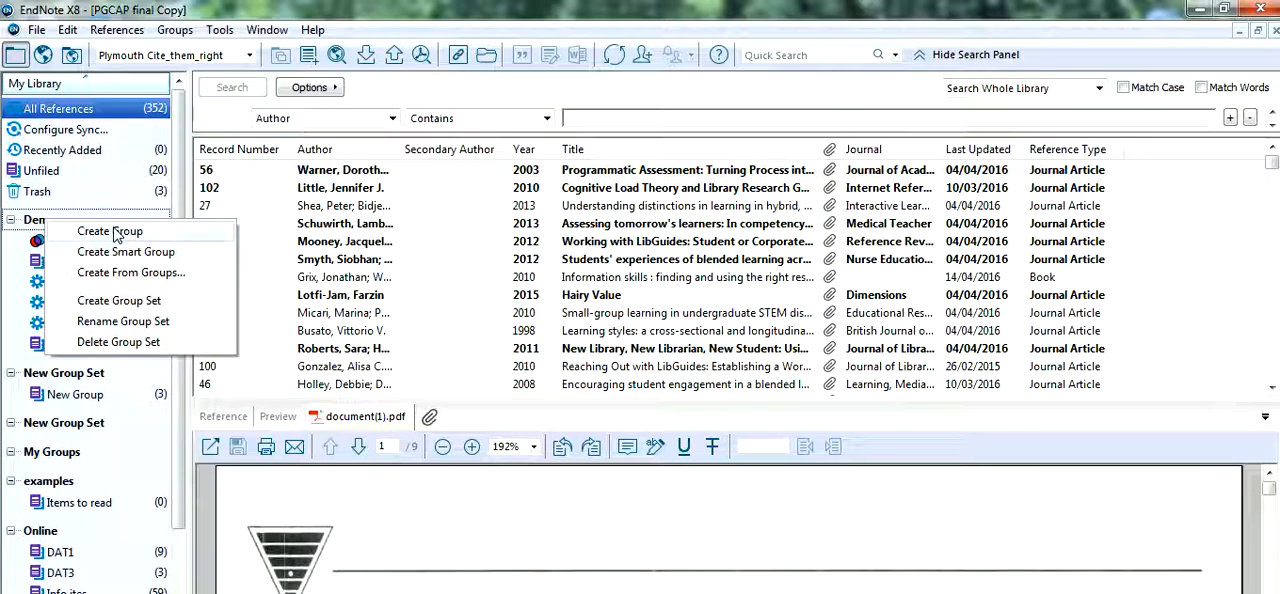
{"action": "mouse_move", "coordinate": [124, 252]}
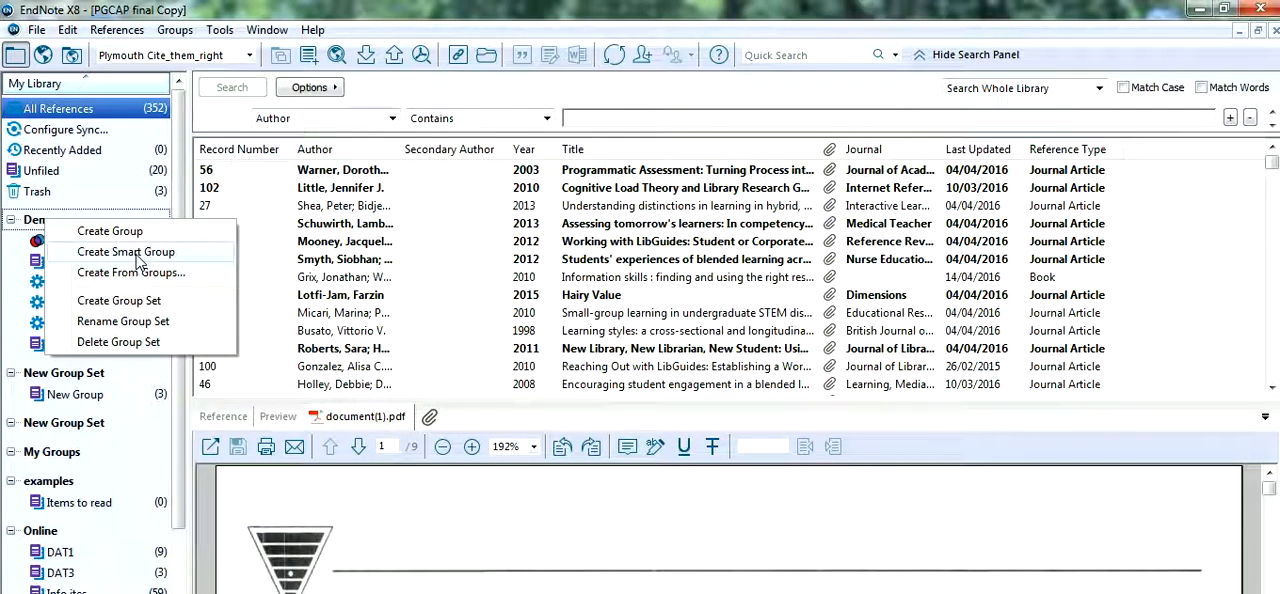
- Create a new smart group in Demo and name it 'Information Science'
{"action": "left_click", "coordinate": [124, 252]}
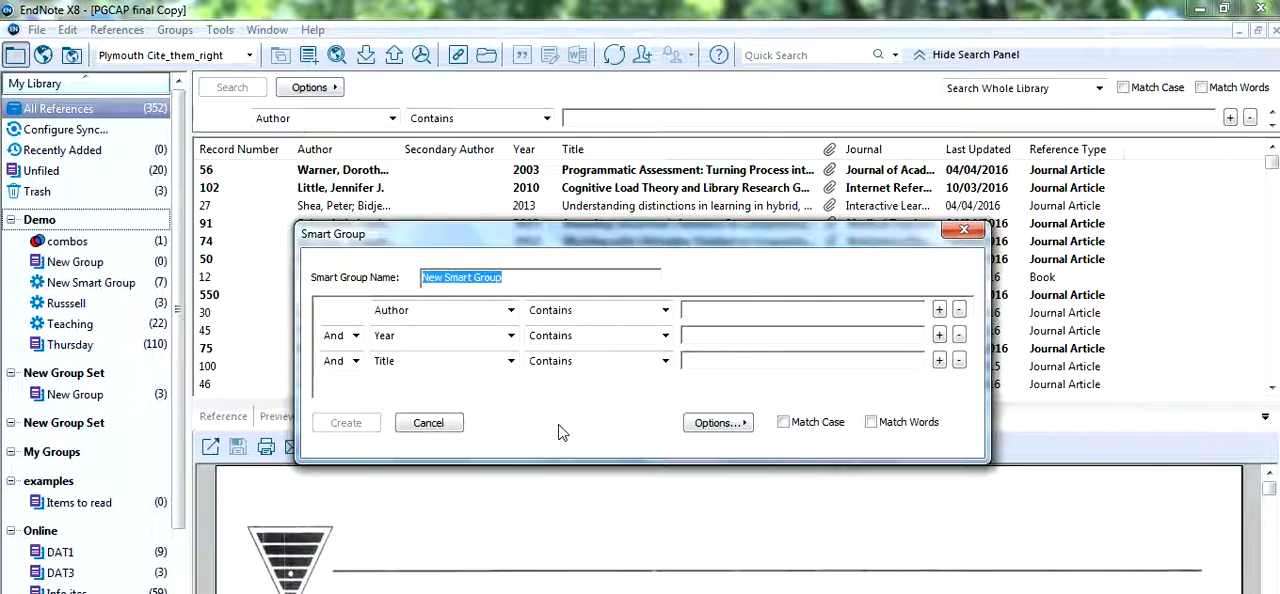
{"action": "type", "text": "Information Science"}
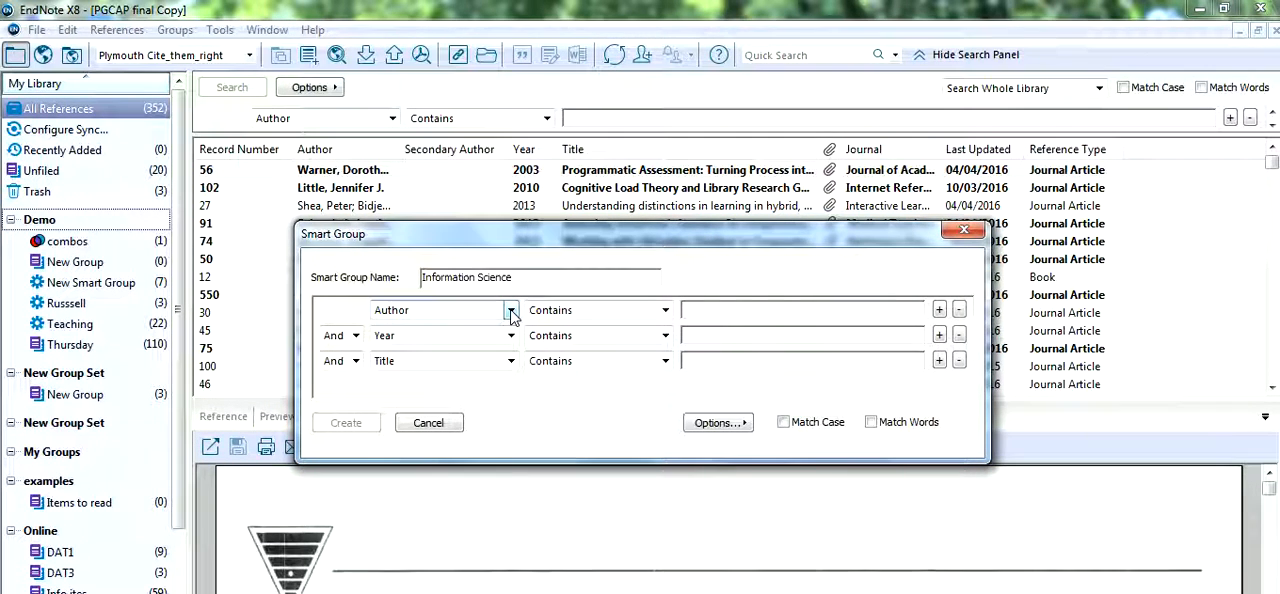
- Set the first criterion to Keywords containing 'Library research'
{"action": "left_click", "coordinate": [512, 308]}
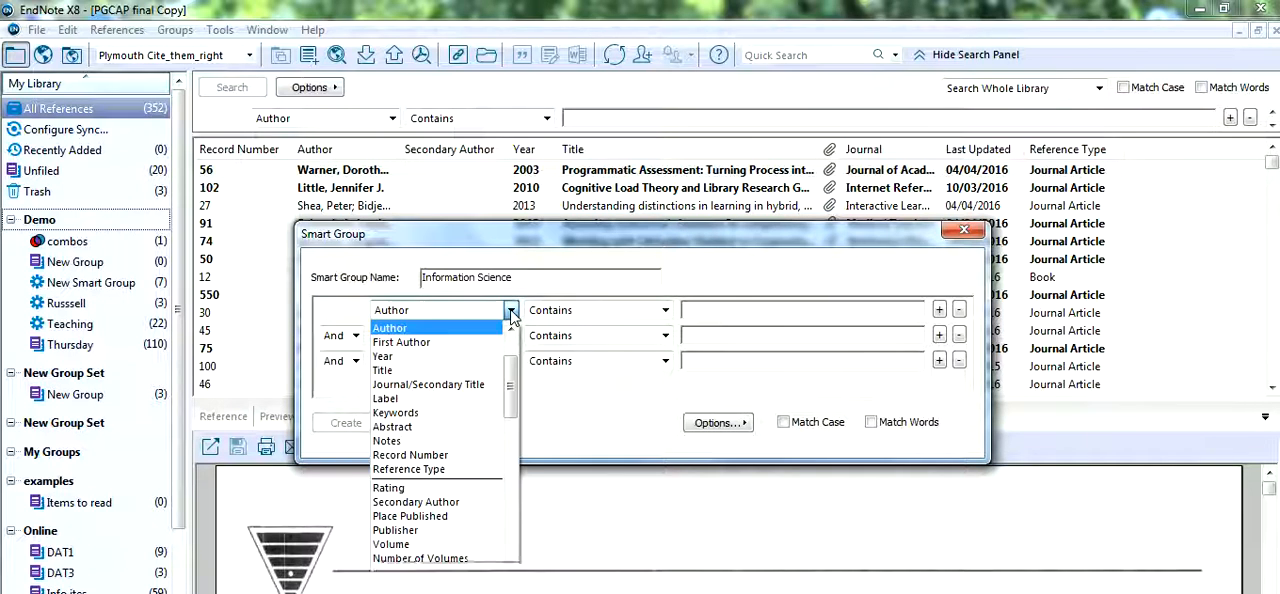
{"action": "left_click", "coordinate": [396, 412]}
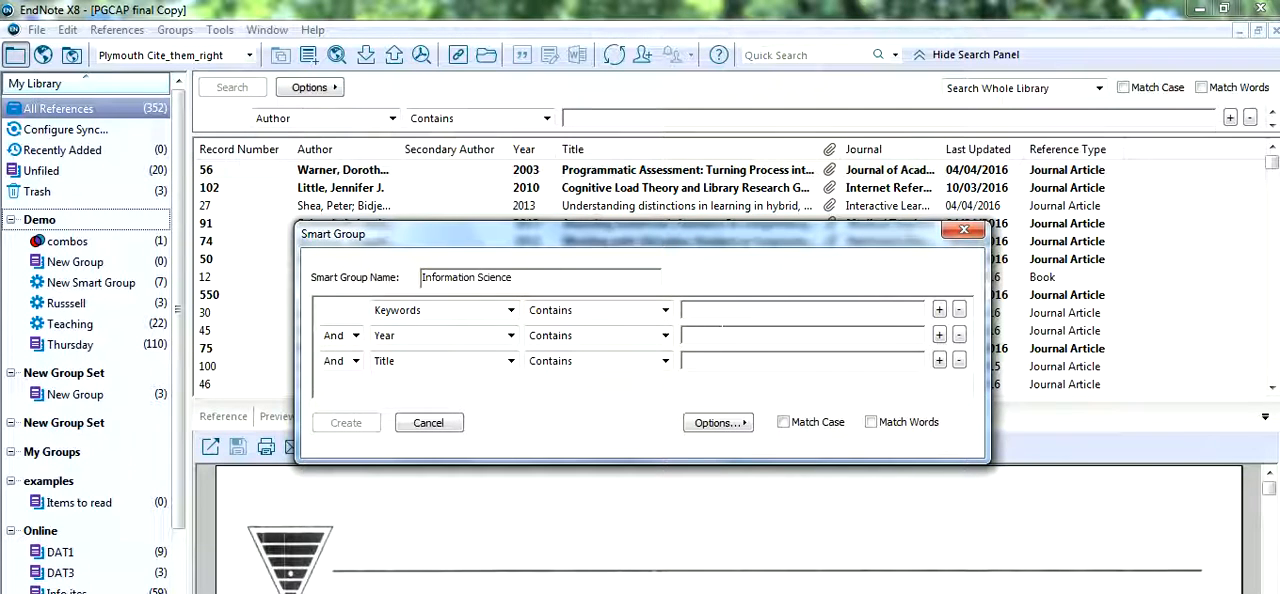
{"action": "type", "text": "Library research"}
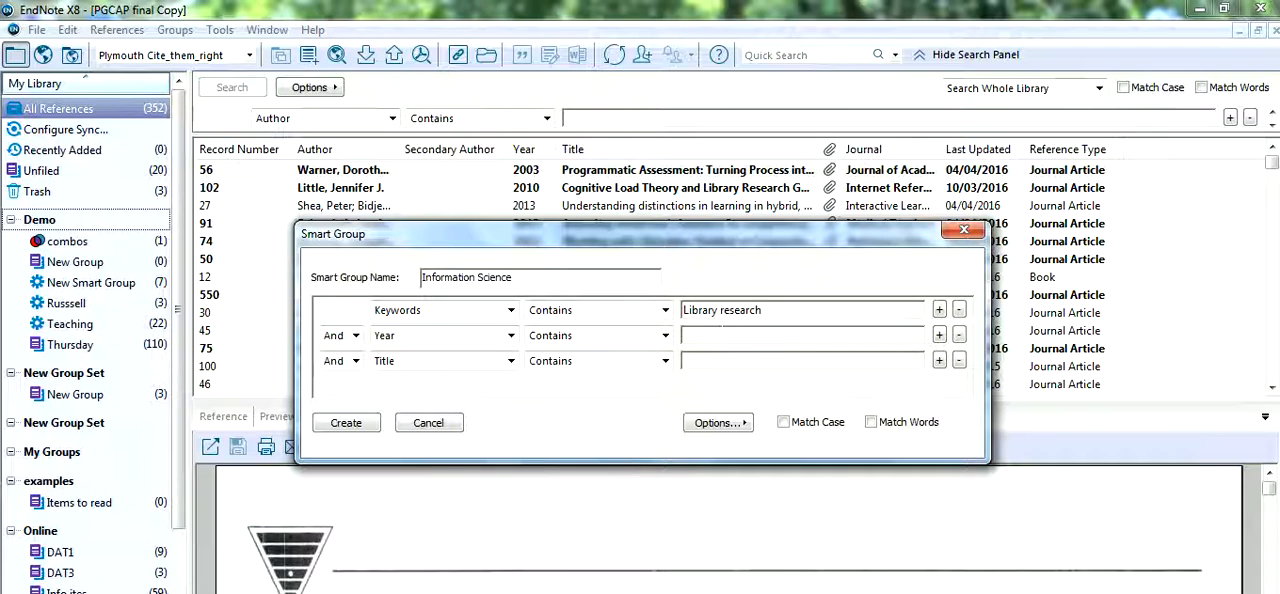
- Add a second Or criterion: Keywords containing 'Information science'
{"action": "left_click", "coordinate": [508, 336]}
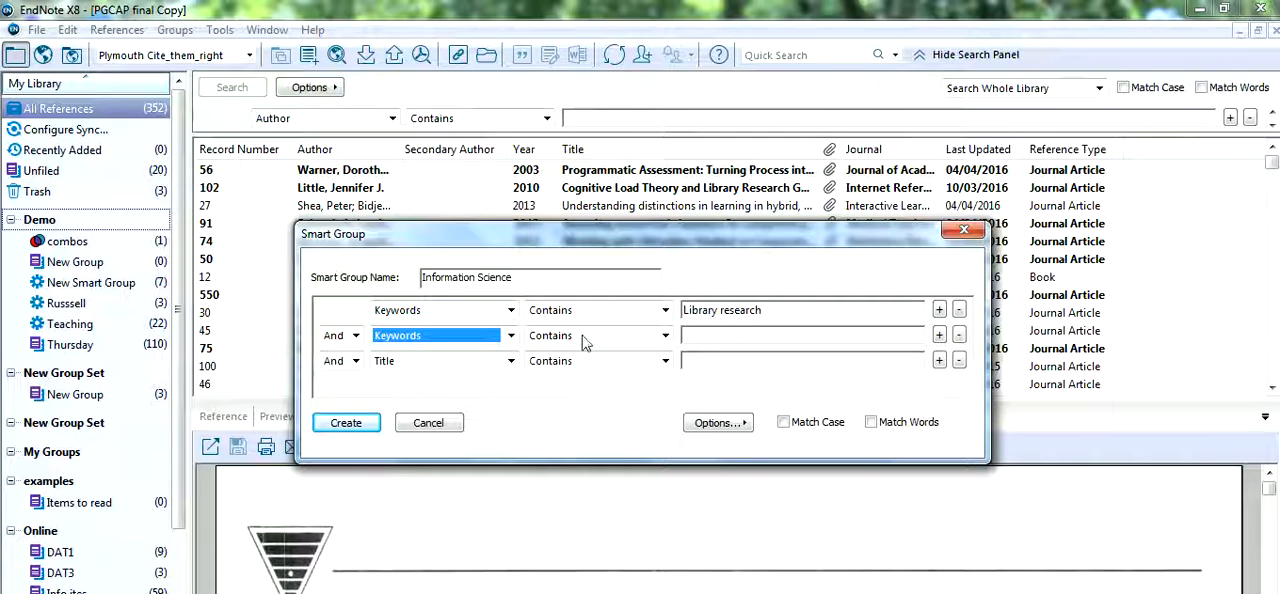
{"action": "left_click", "coordinate": [356, 336]}
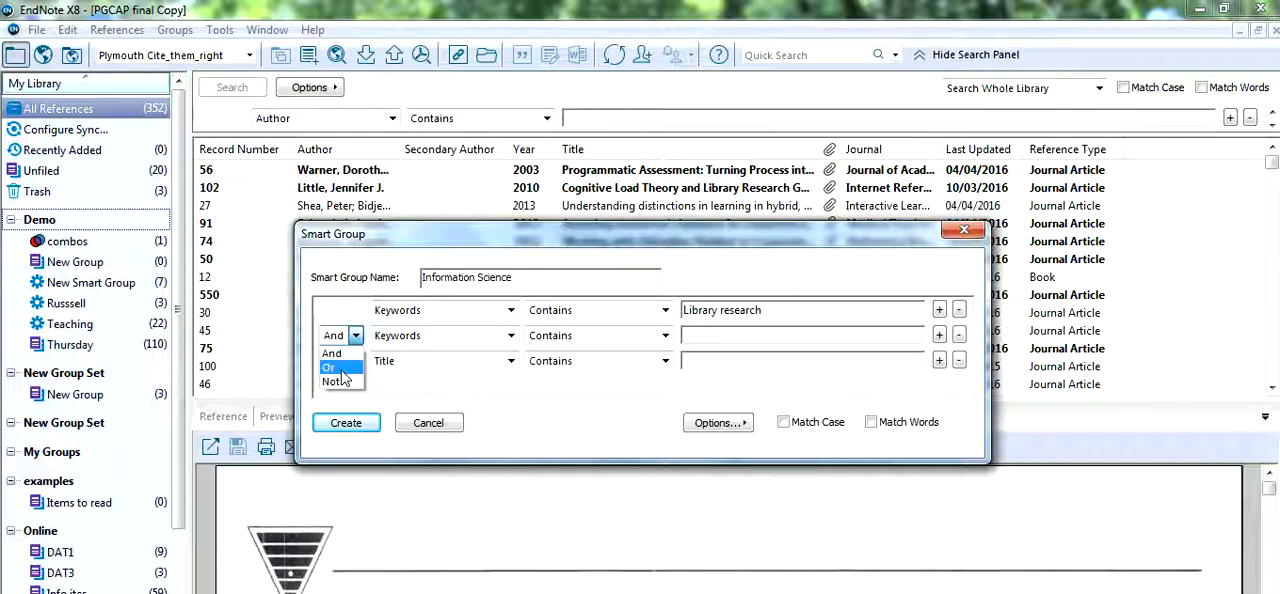
{"action": "left_click", "coordinate": [328, 368]}
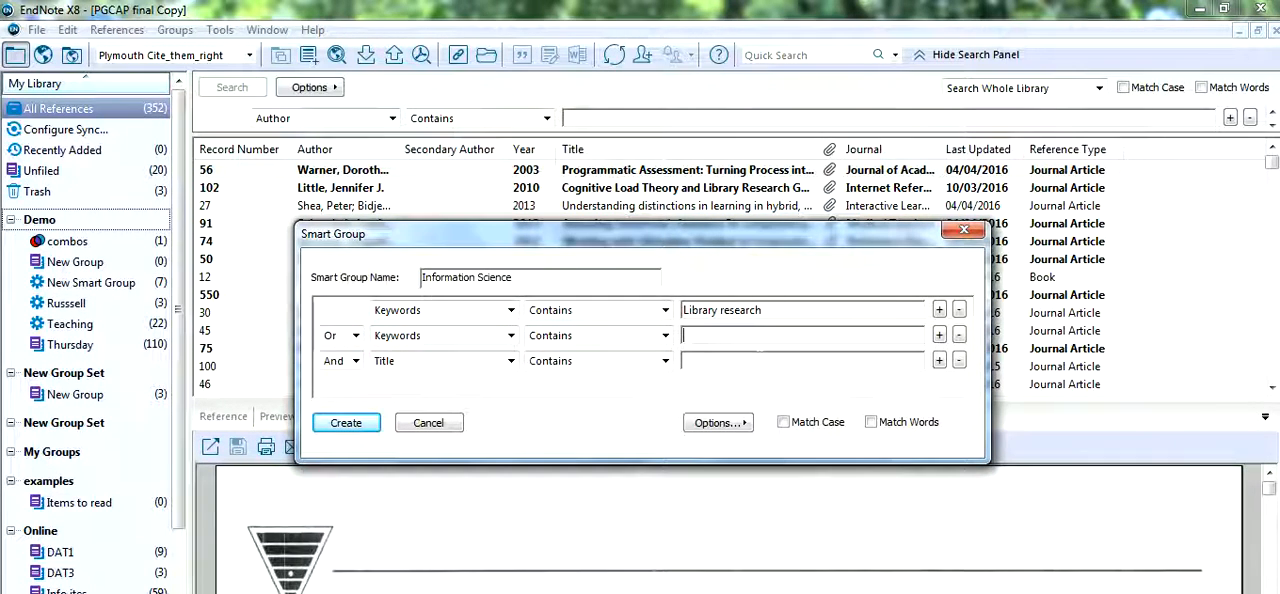
{"action": "type", "text": "Info"}
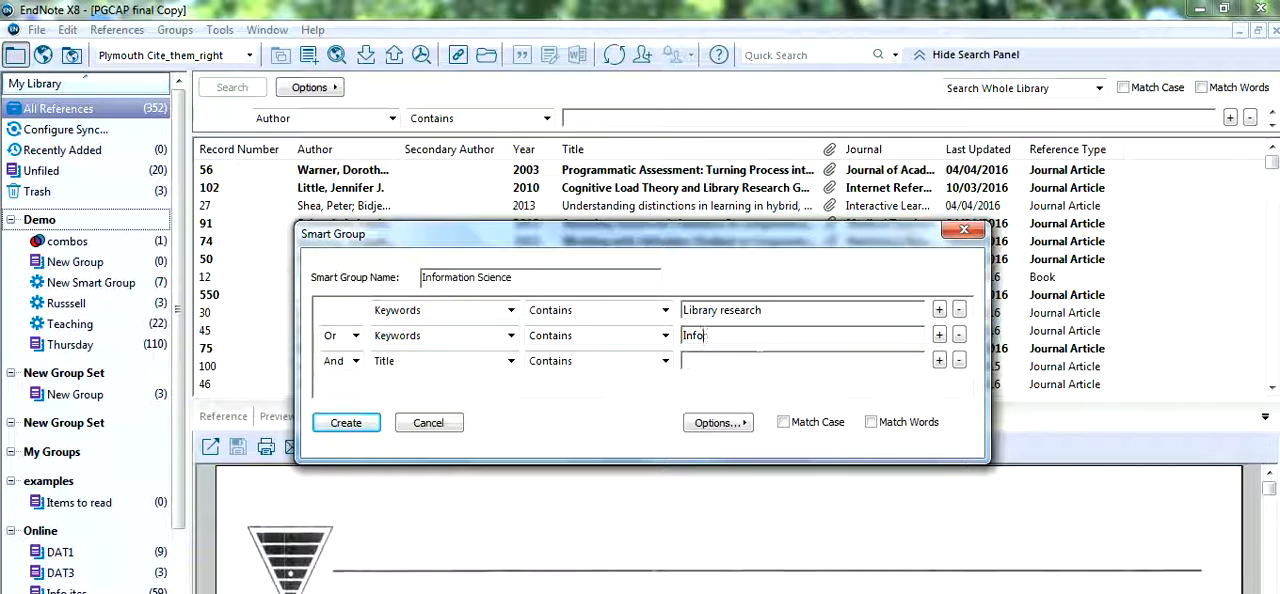
{"action": "type", "text": "rmation"}
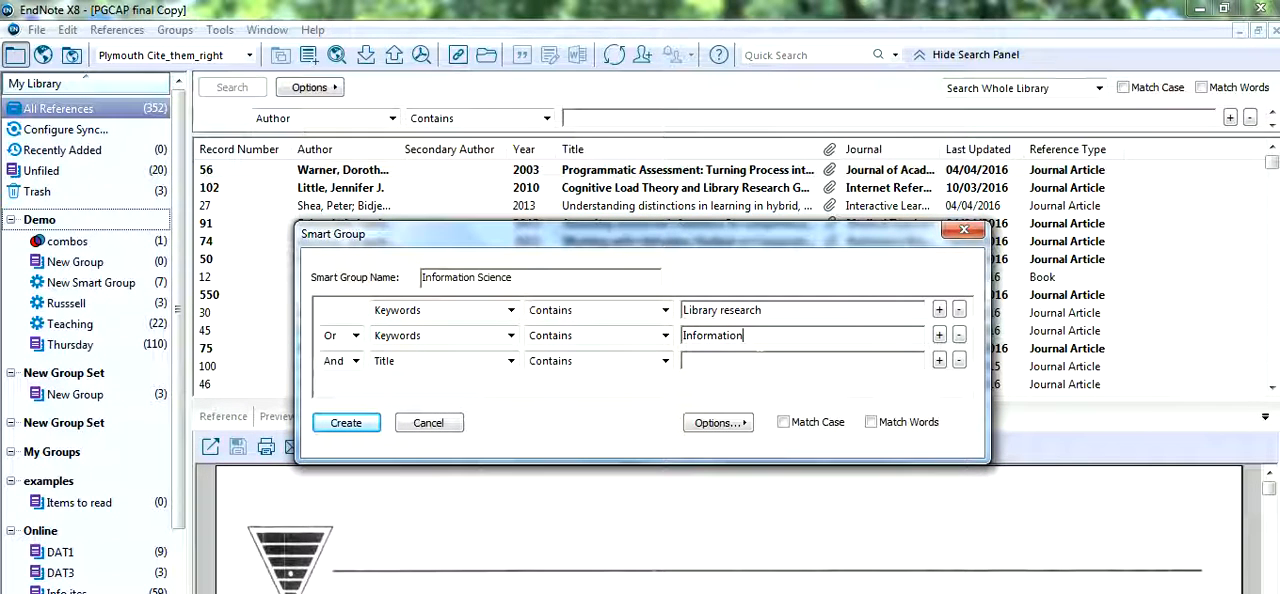
{"action": "type", "text": "s"}
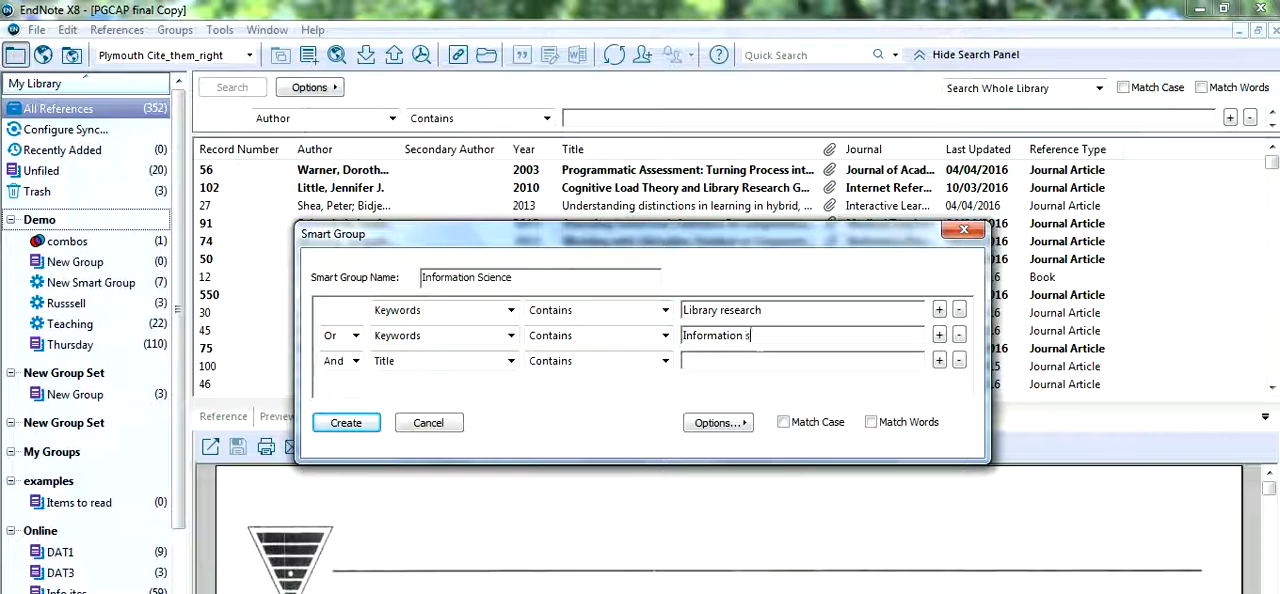
{"action": "type", "text": "cience"}
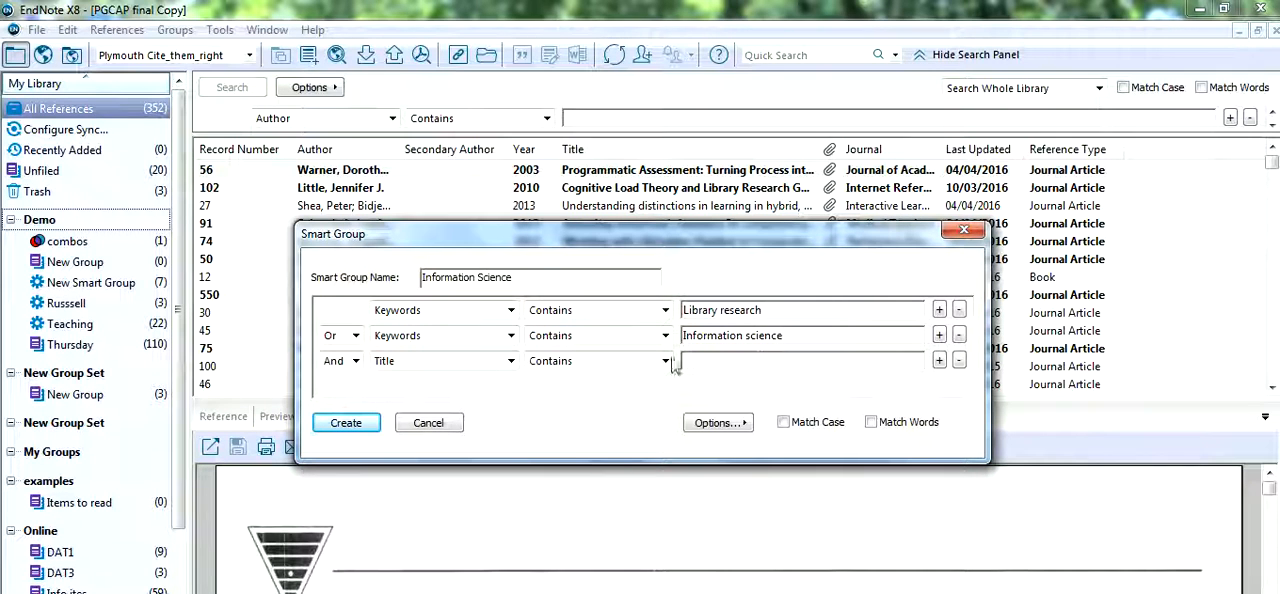
- Add a third Or criterion: Keywords containing 'Information Literacy'
{"action": "left_click", "coordinate": [356, 360]}
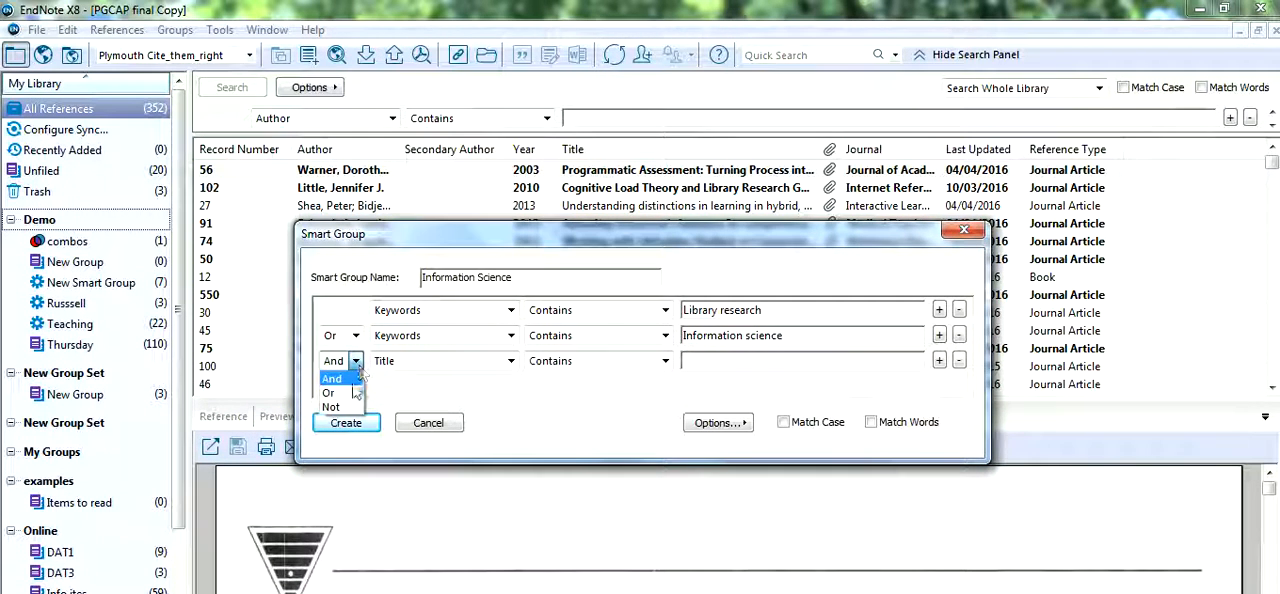
{"action": "left_click", "coordinate": [508, 360]}
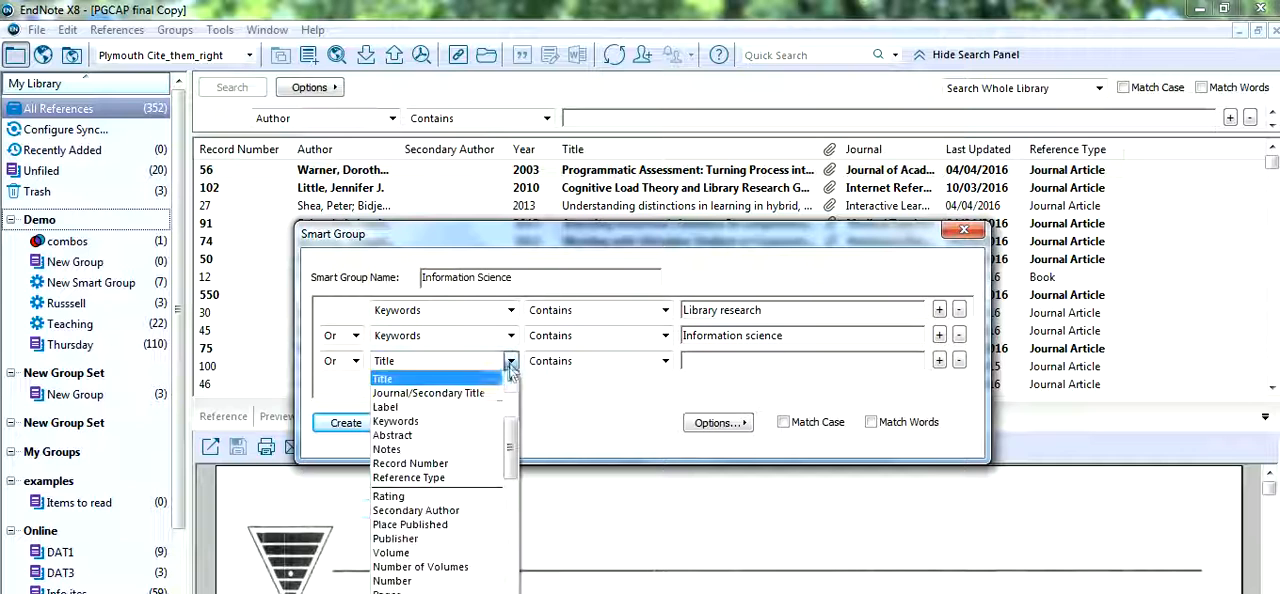
{"action": "left_click", "coordinate": [396, 422]}
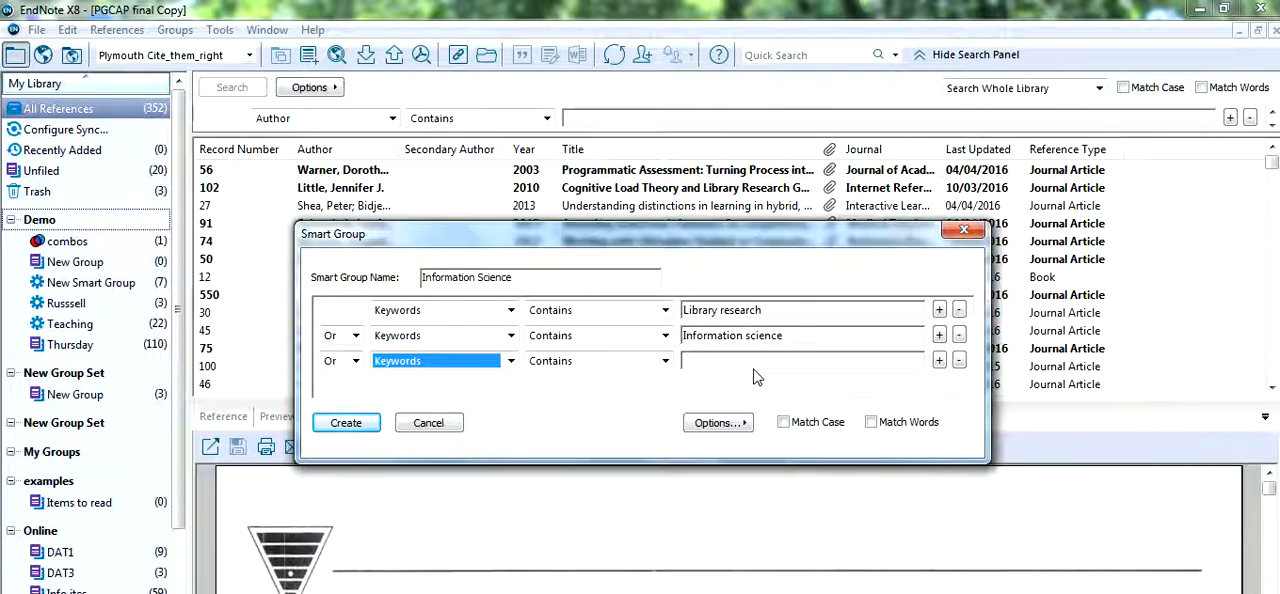
{"action": "type", "text": "Information"}
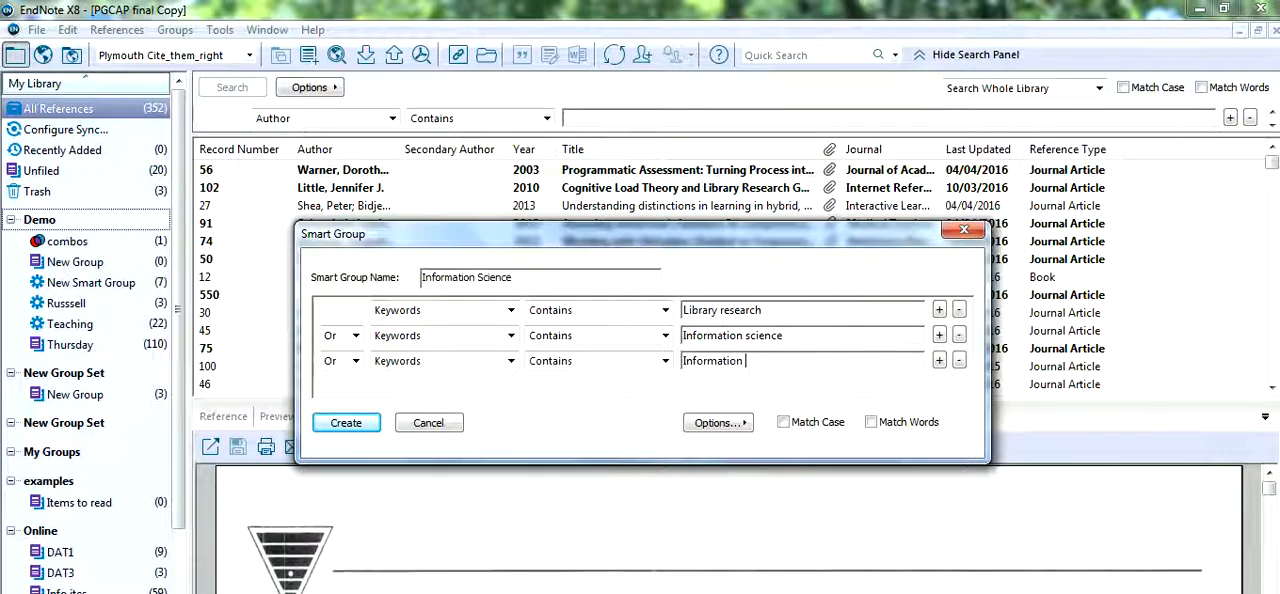
{"action": "type", "text": "Literac"}
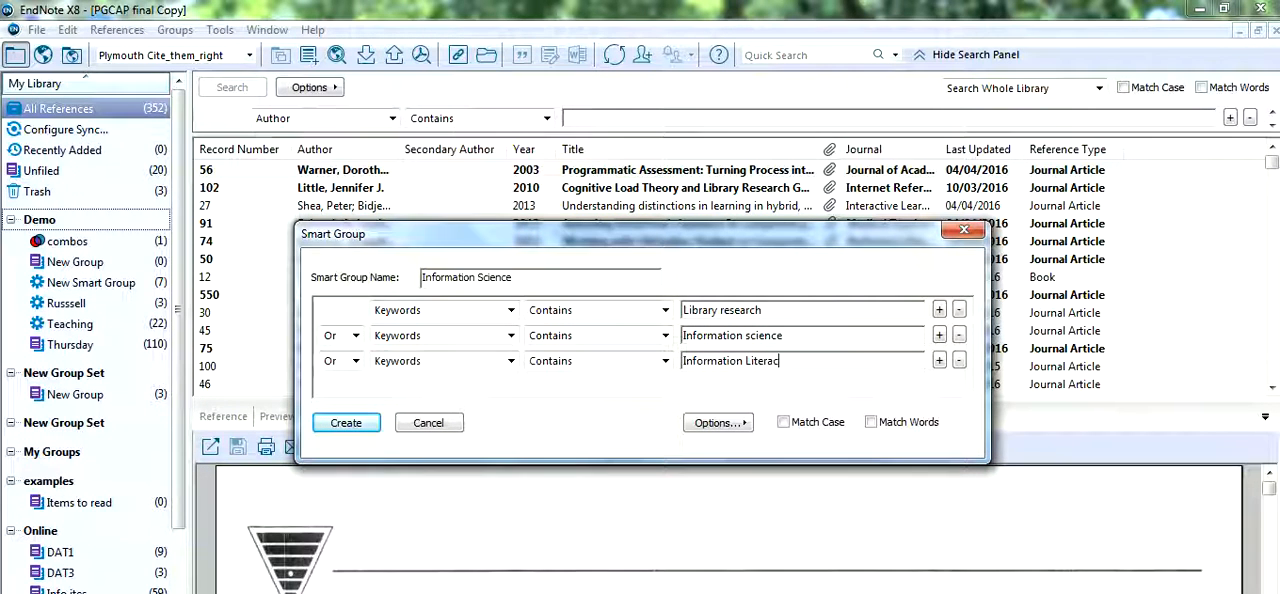
{"action": "type", "text": "y"}
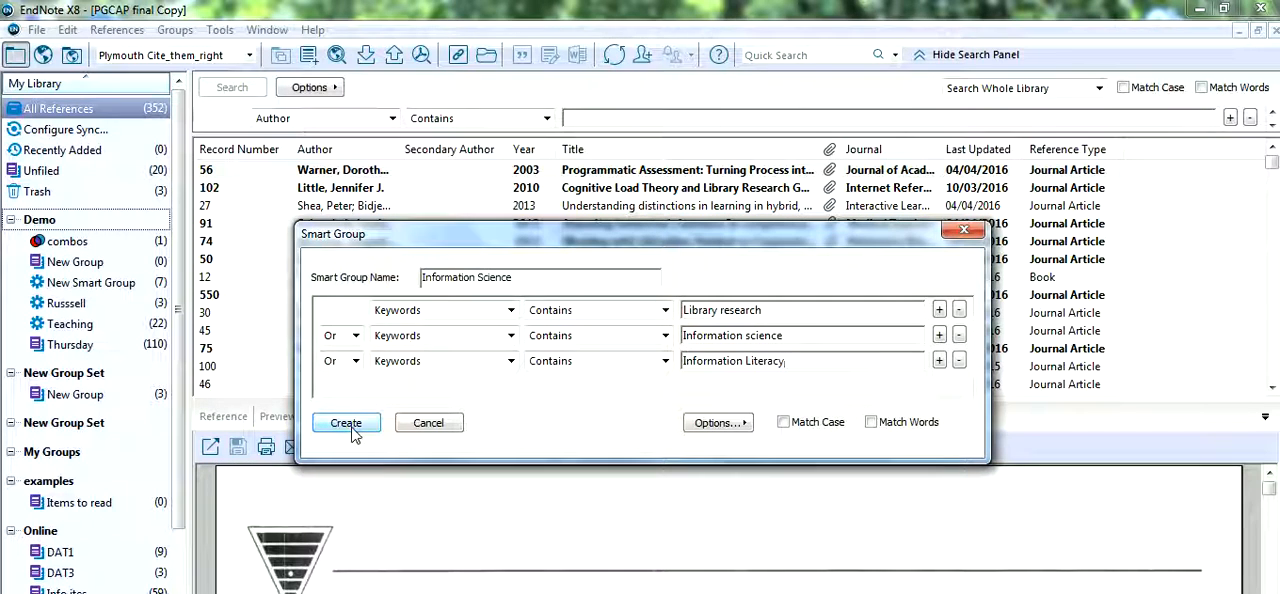
- Create the 19-reference smart group, sort by record number and preview the 1999 Library Review PDF
{"action": "left_click", "coordinate": [346, 424]}
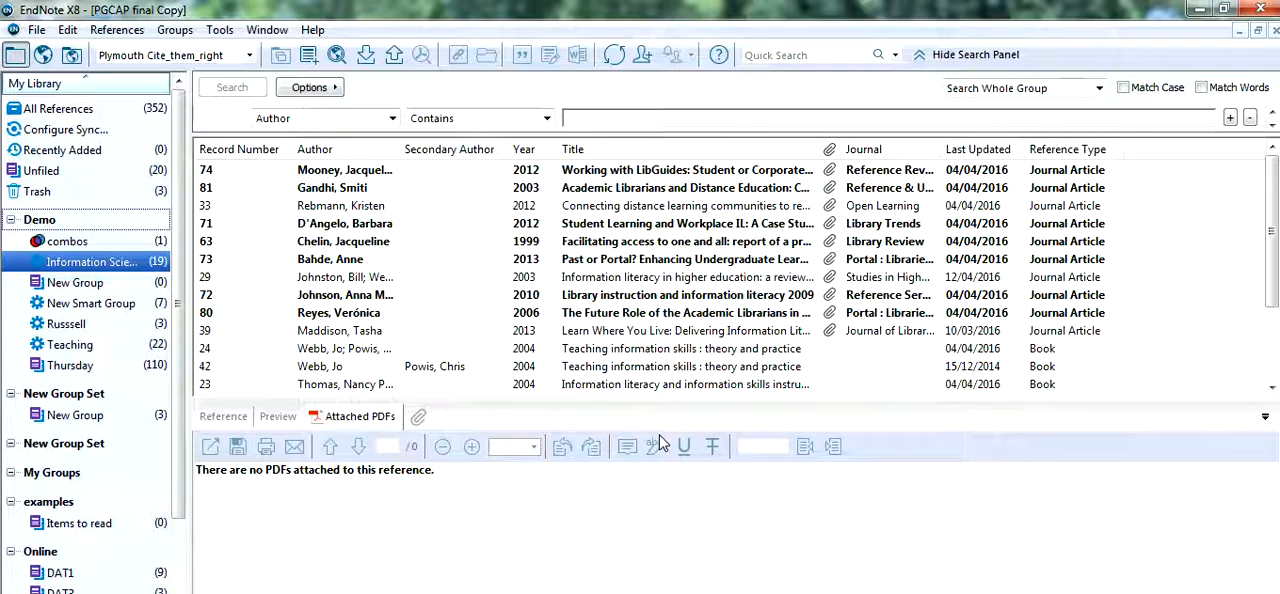
{"action": "mouse_move", "coordinate": [656, 446]}
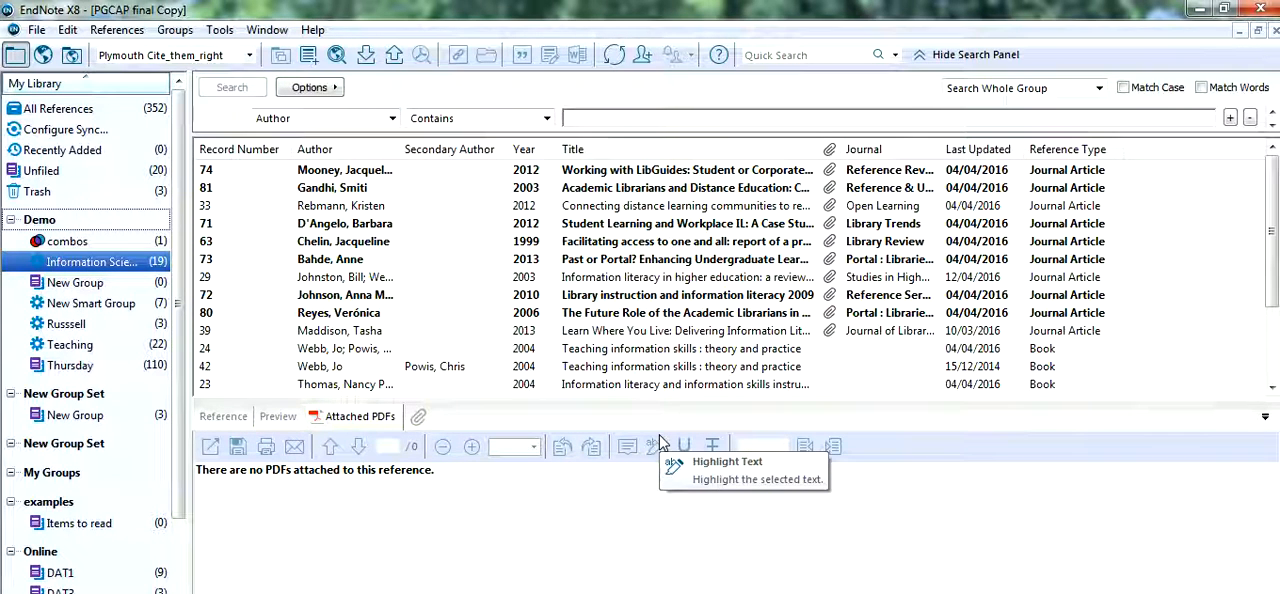
{"action": "mouse_move", "coordinate": [376, 224]}
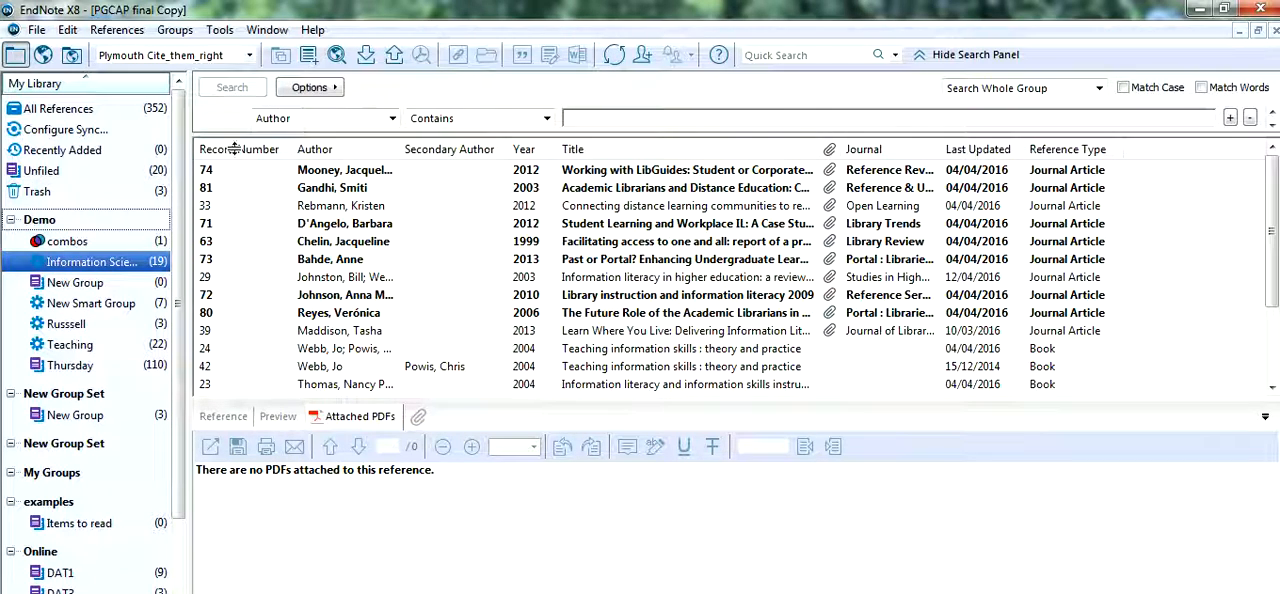
{"action": "left_click", "coordinate": [240, 148]}
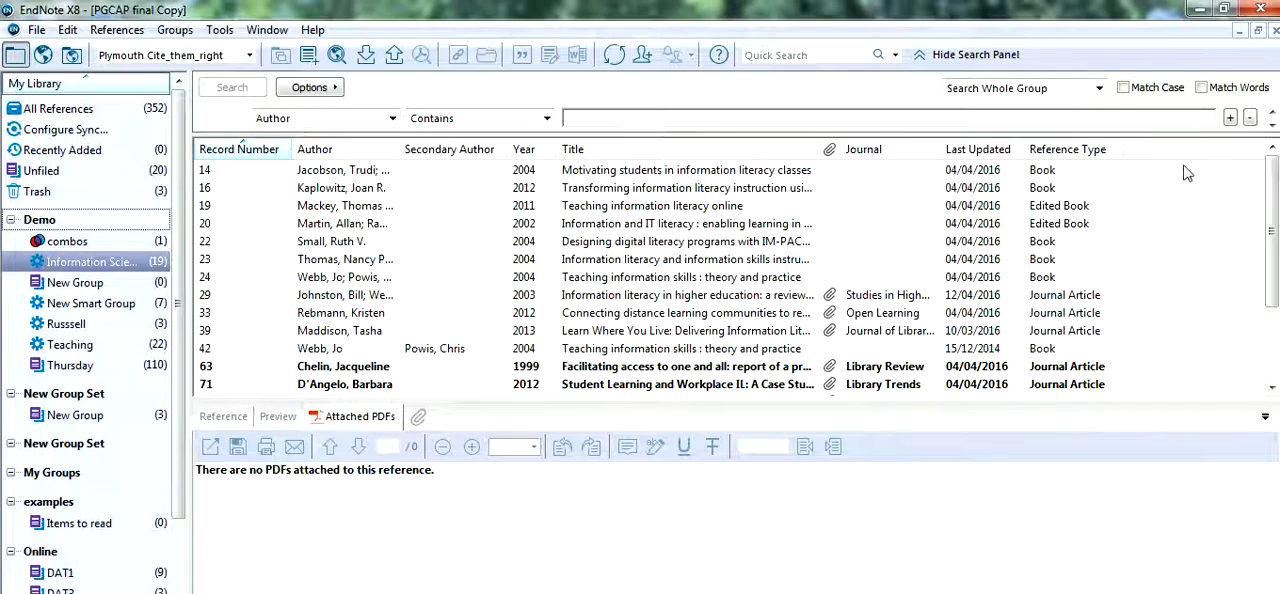
{"action": "scroll", "scroll_direction": "down", "scroll_amount": 3}
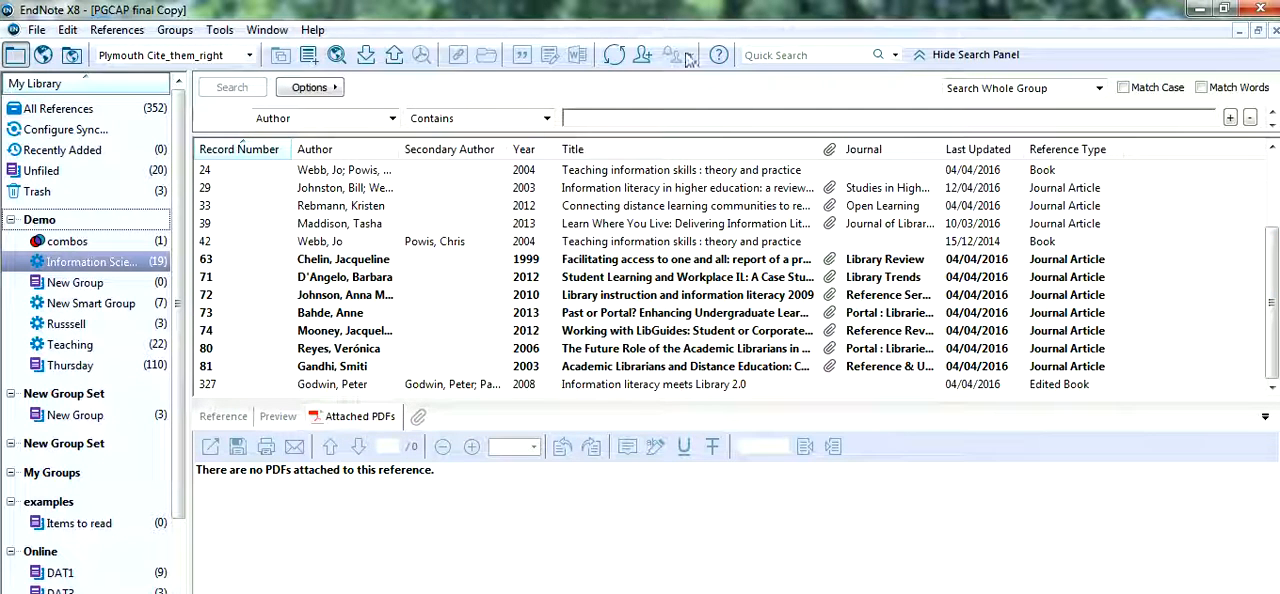
{"action": "left_click", "coordinate": [344, 260]}
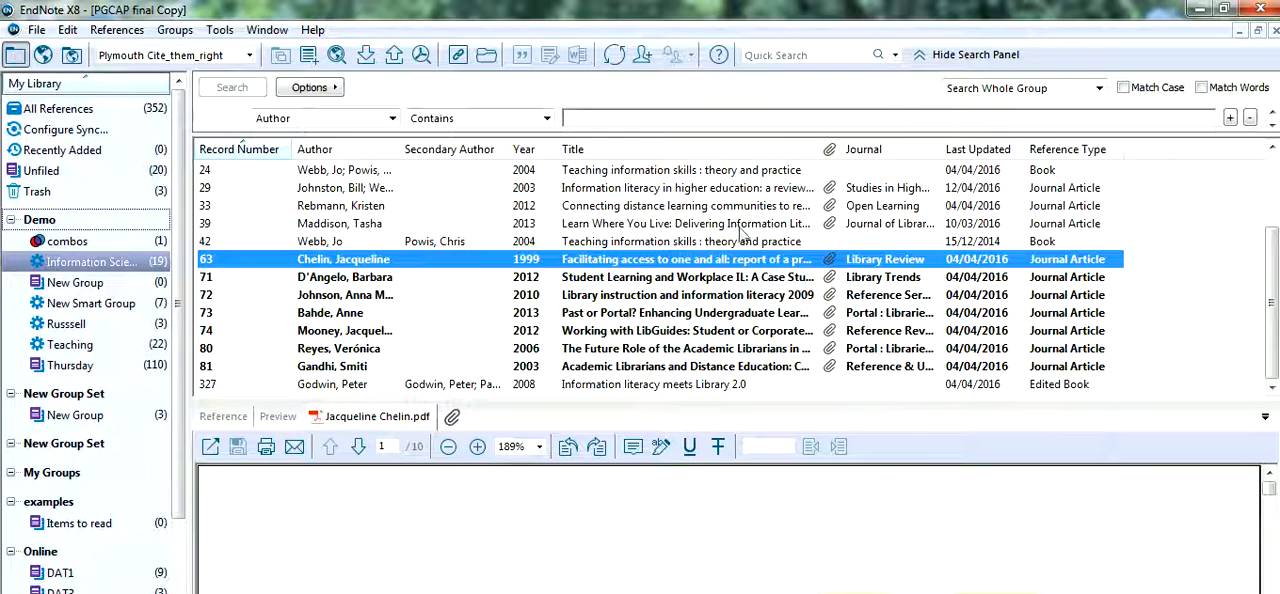